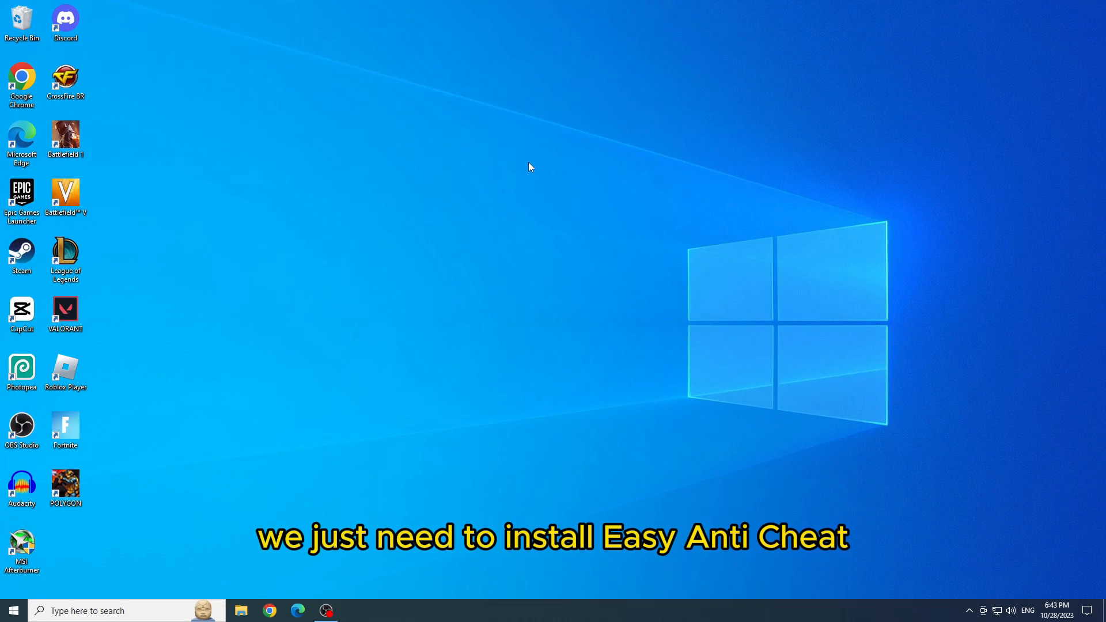
mouse_move(526, 171)
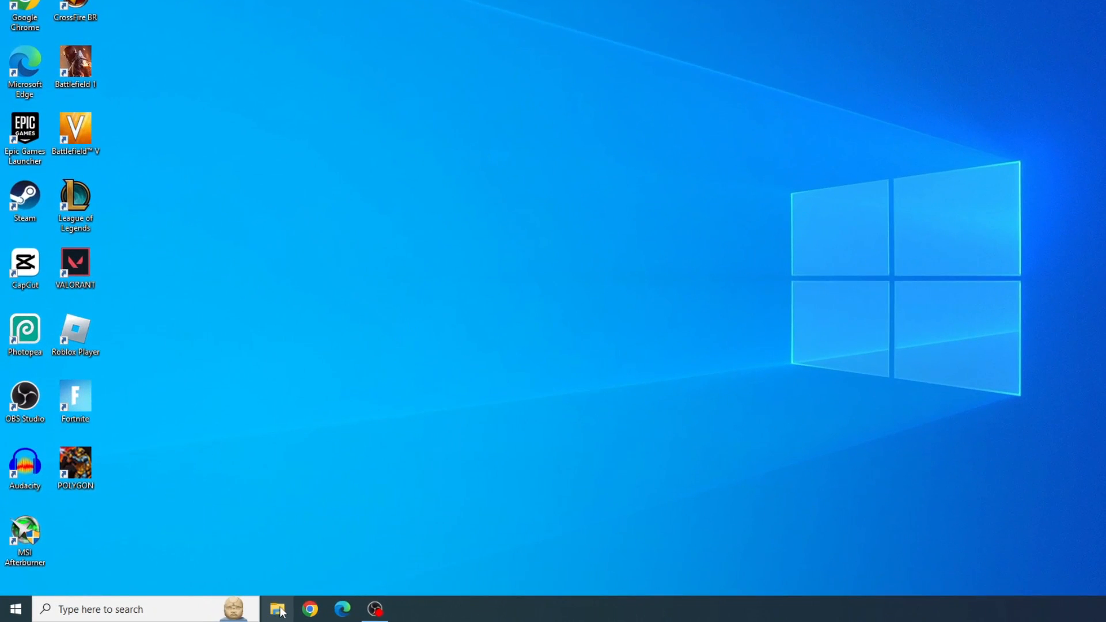
Navigate File Explorer into C:\Program Files (x86)\Steam\steamapps.
left_click(277, 608)
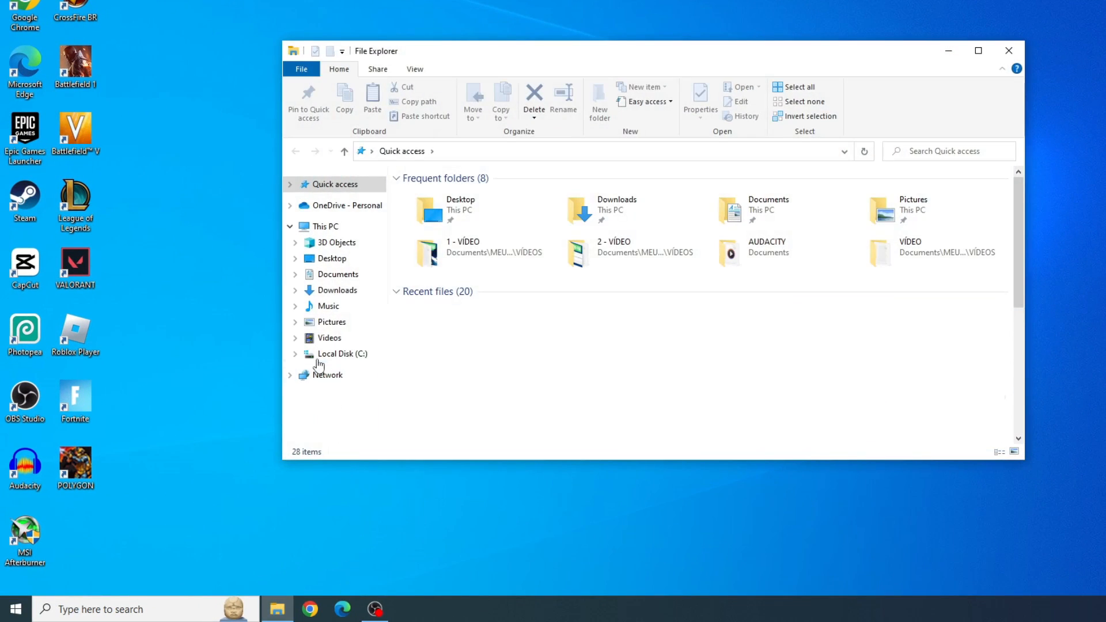
left_click(345, 353)
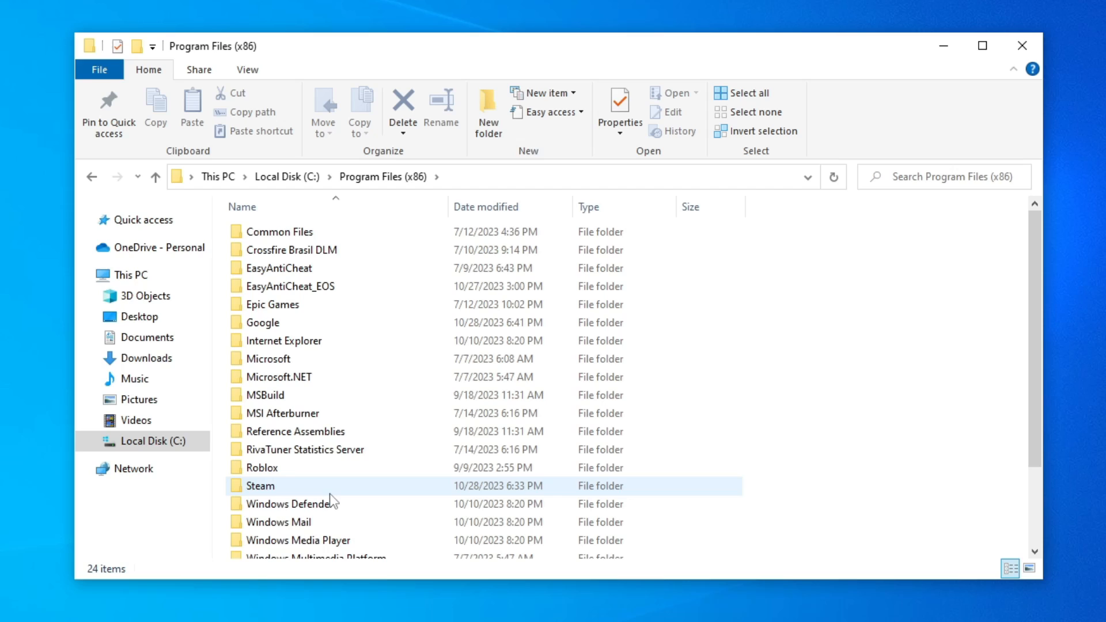
double_click(259, 485)
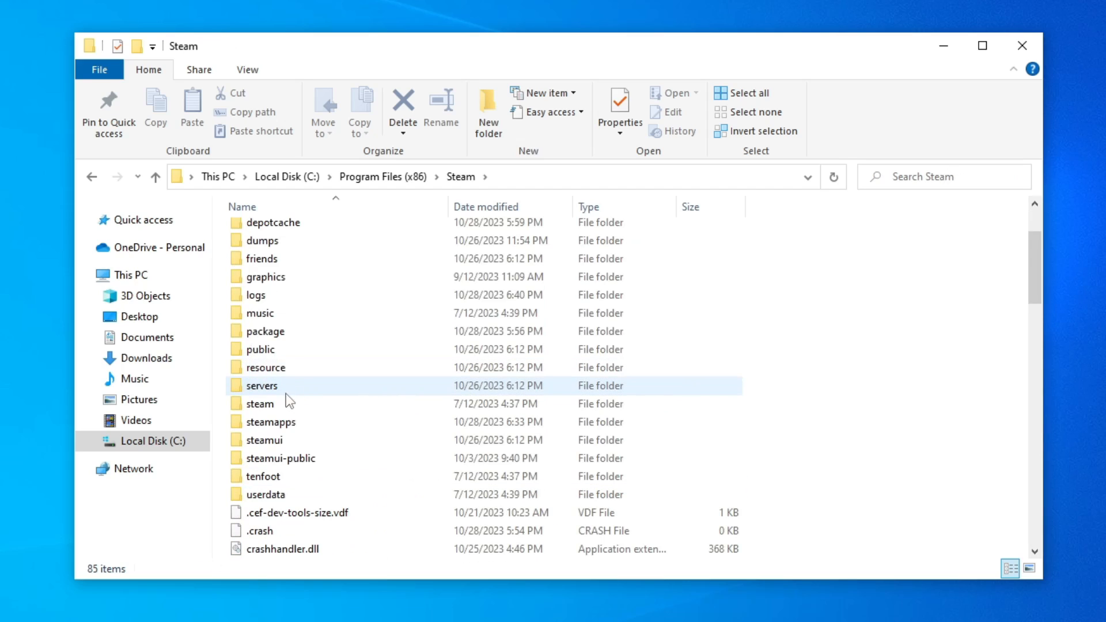
double_click(269, 422)
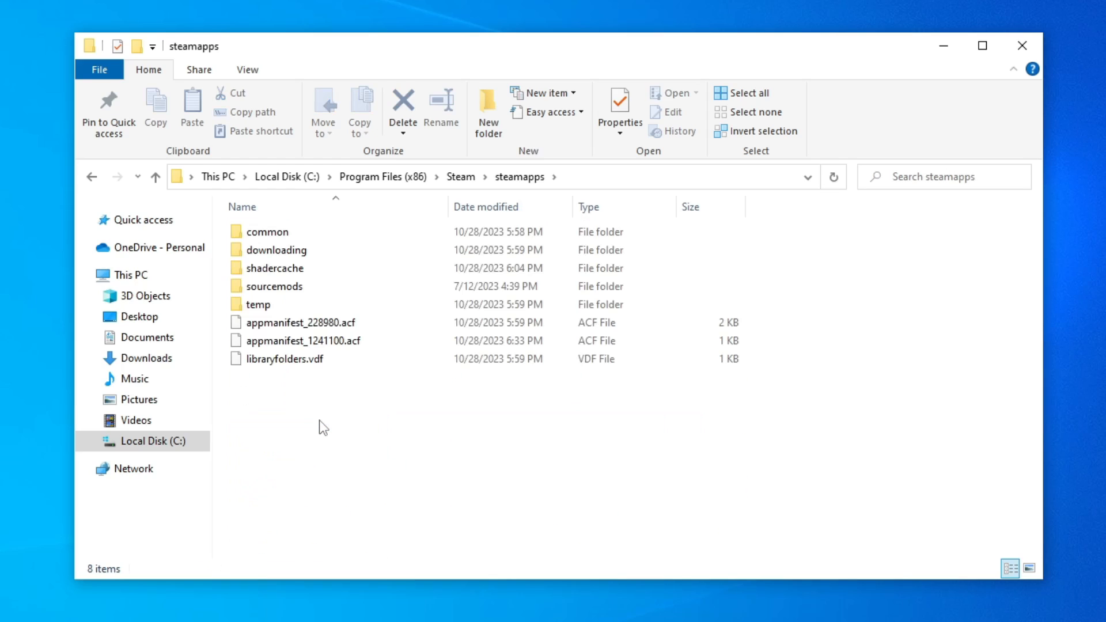
Enter the common folder and select the POLYGON game folder.
left_click(266, 232)
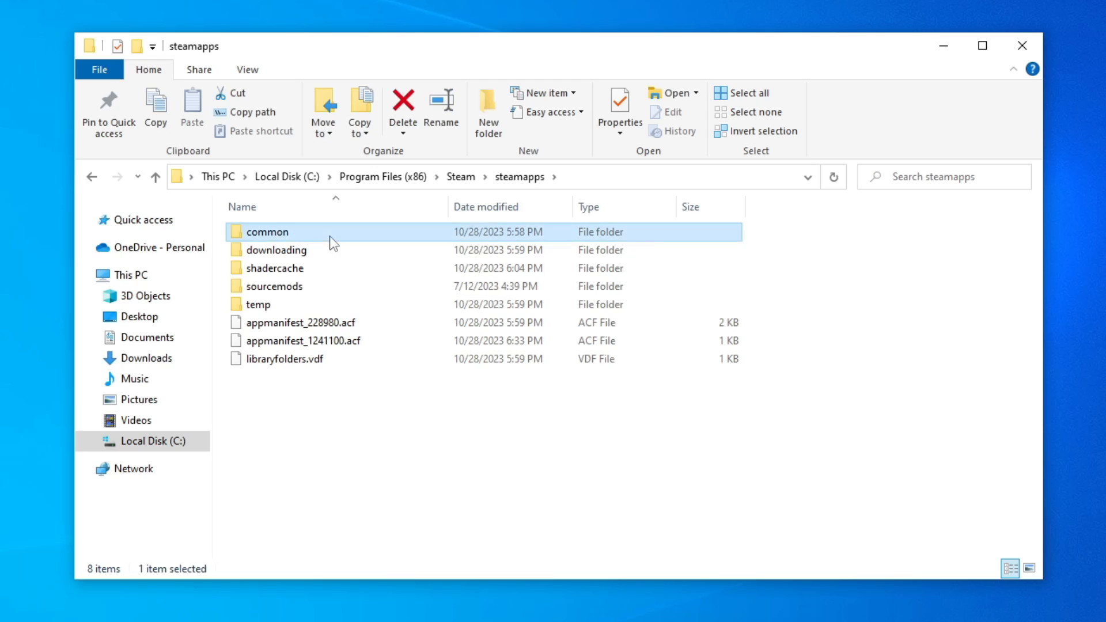
double_click(266, 232)
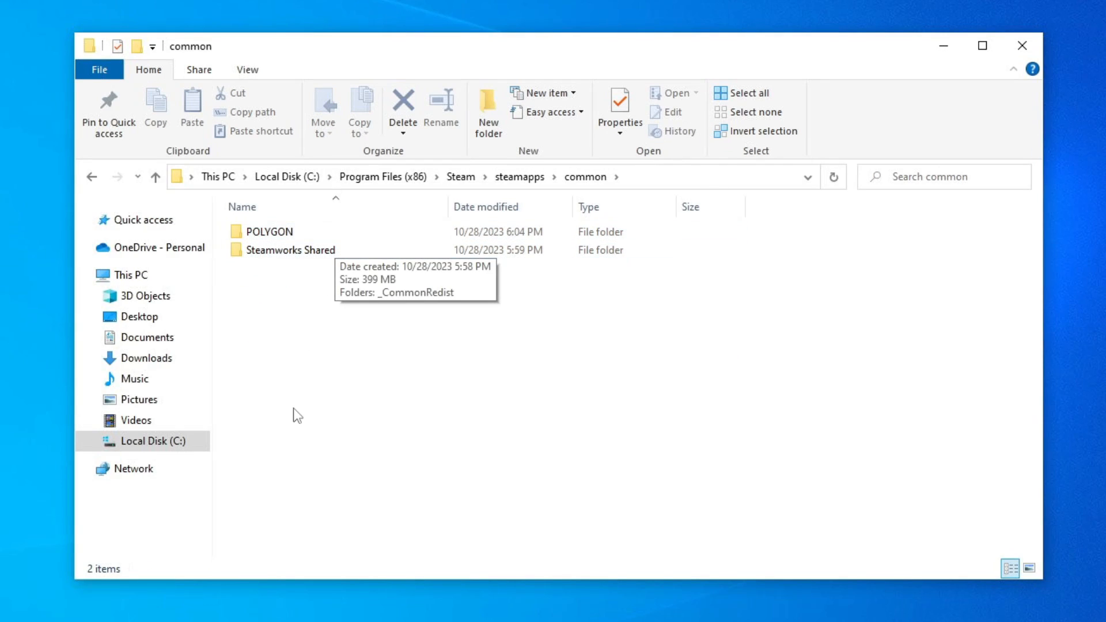
mouse_move(373, 340)
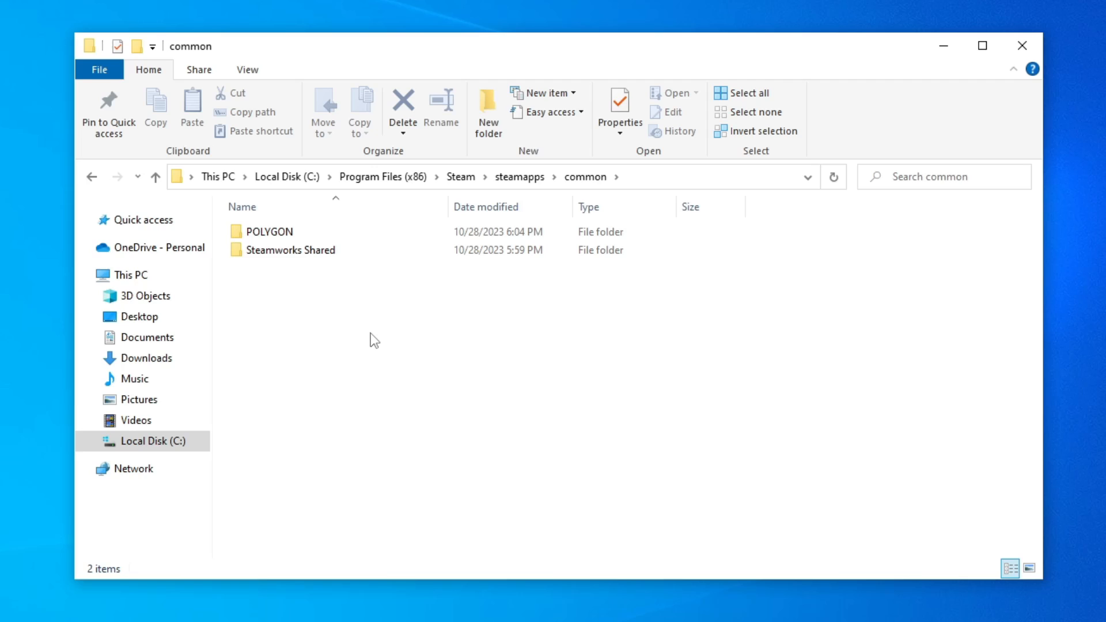
mouse_move(387, 263)
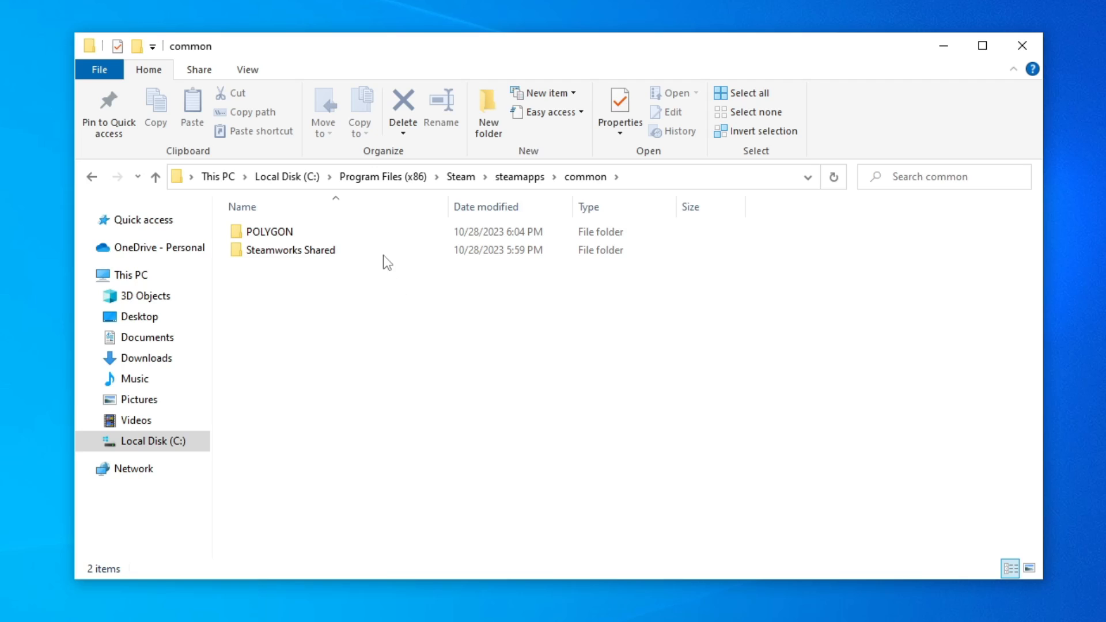
left_click(268, 232)
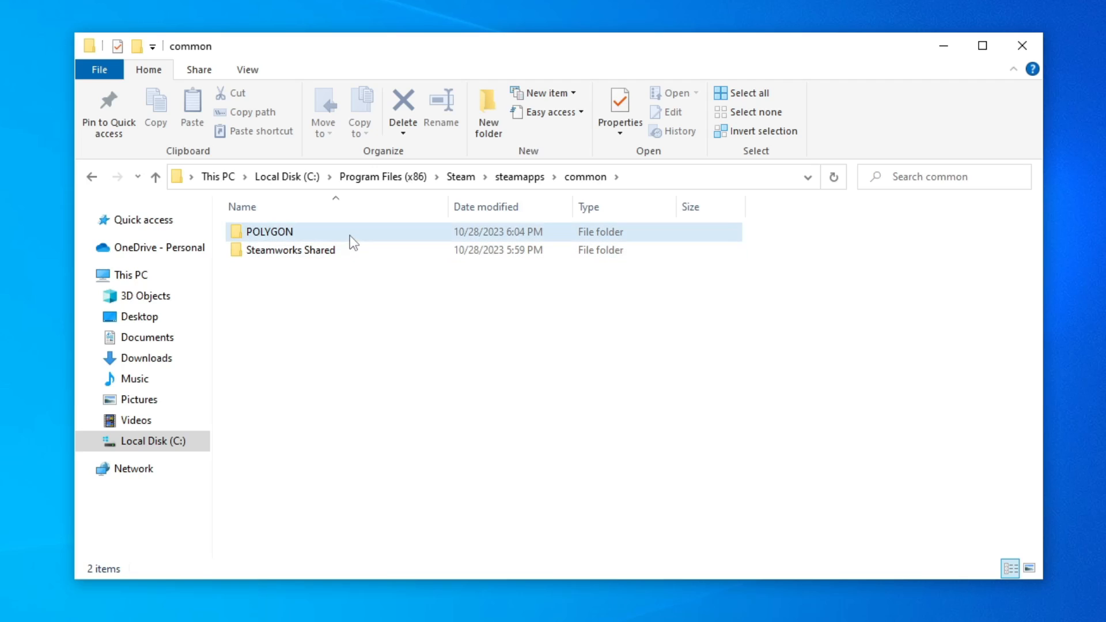
Go into POLYGON's EasyAntiCheat folder and select EasyAntiCheat_EOS_Setup.
double_click(267, 231)
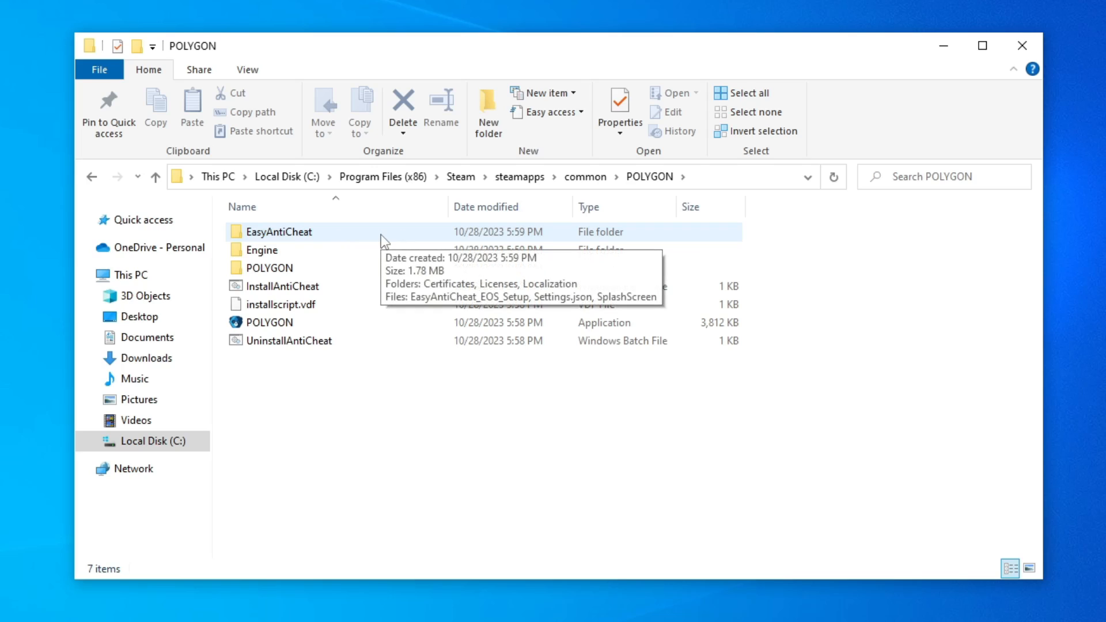
double_click(281, 231)
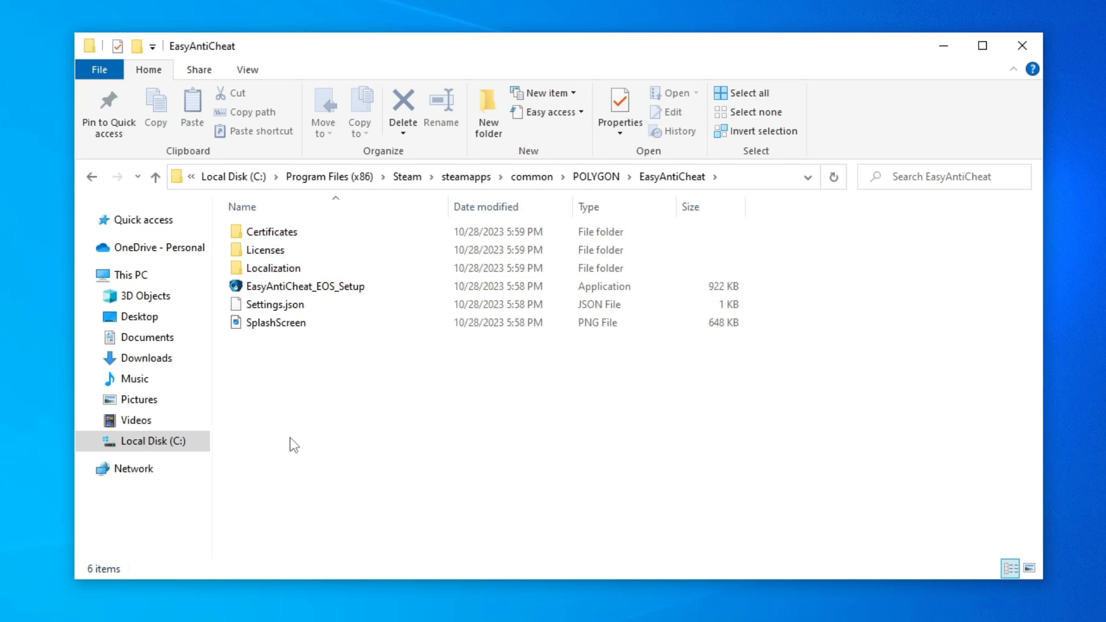
left_click(304, 285)
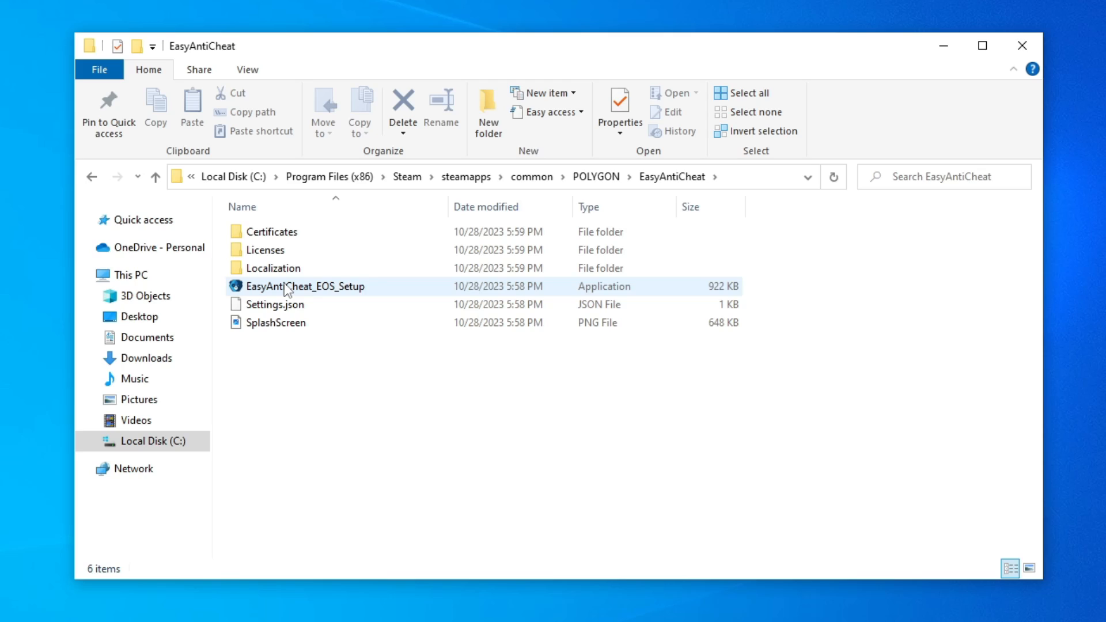
left_click(305, 286)
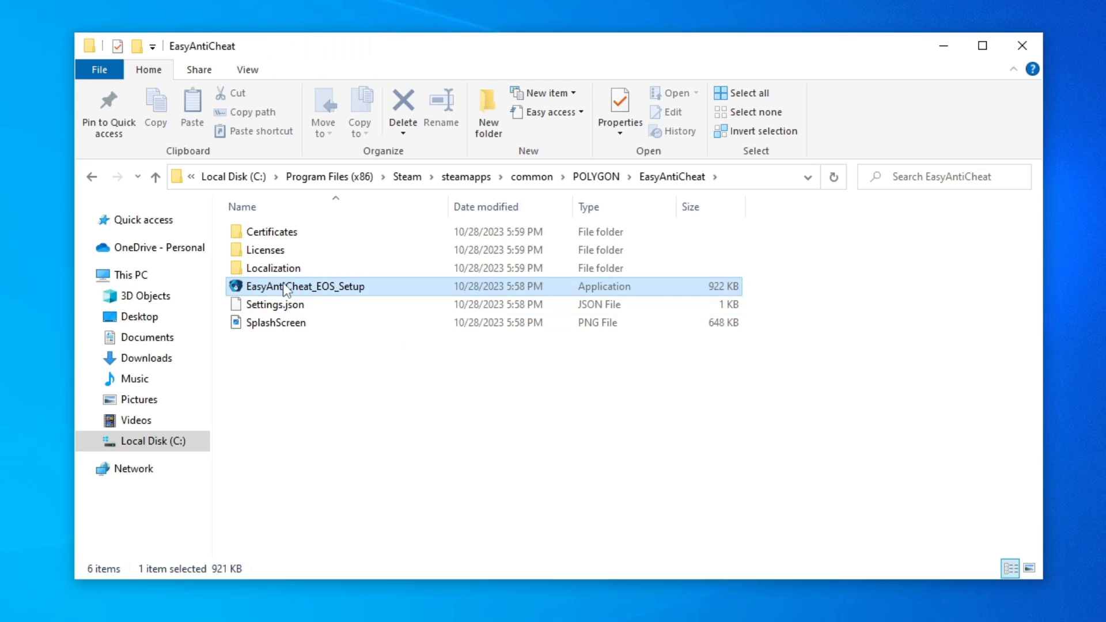
Run EasyAntiCheat_EOS_Setup as administrator from its context menu.
right_click(304, 285)
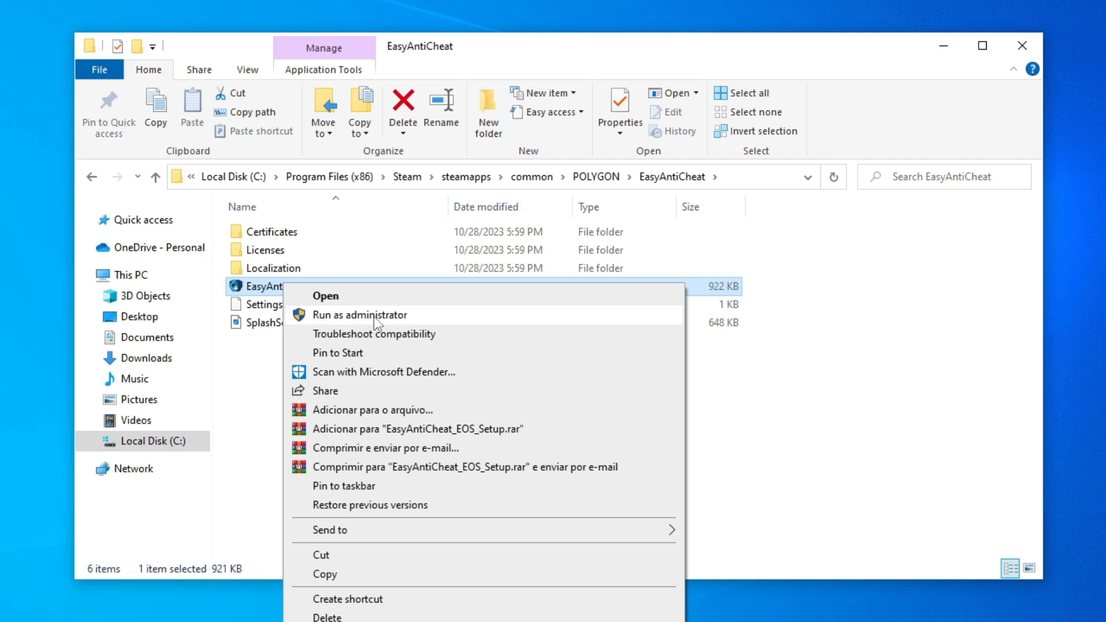
left_click(324, 296)
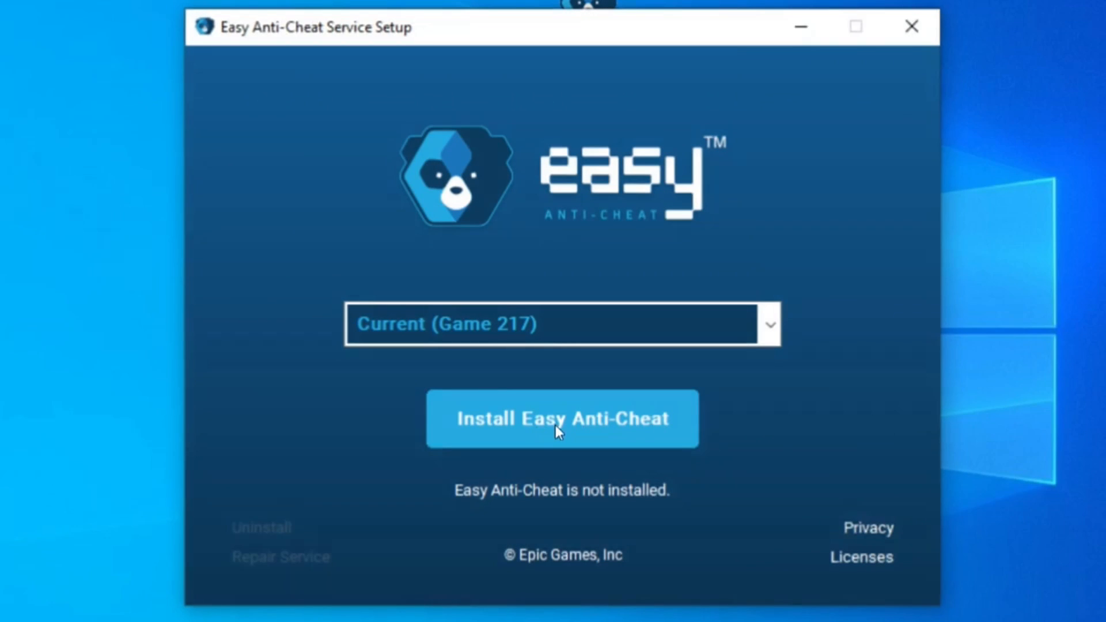
Install Easy Anti-Cheat for Game 217 and finish once it reports Installed Successfully.
left_click(561, 418)
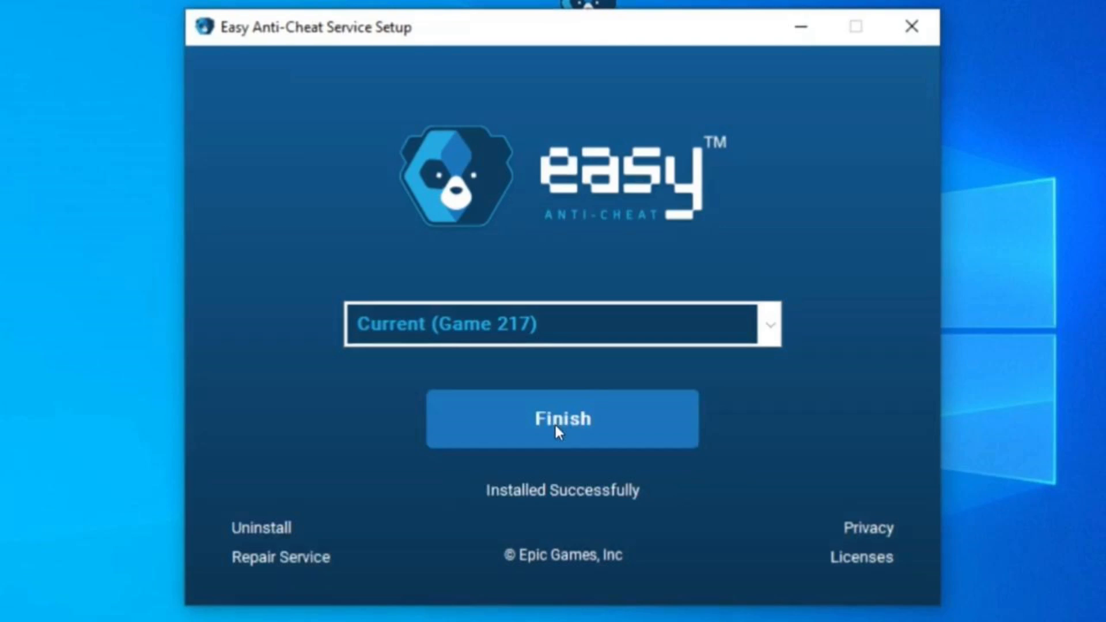
left_click(561, 417)
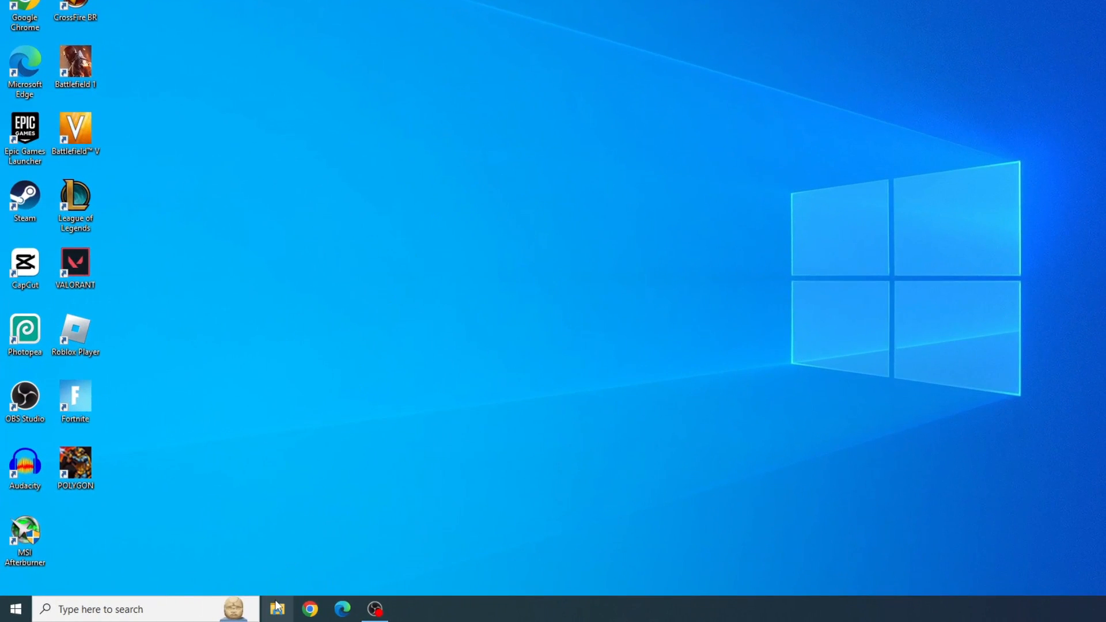
Navigate File Explorer into C:\Program Files\Epic Games\Fortnite.
left_click(277, 609)
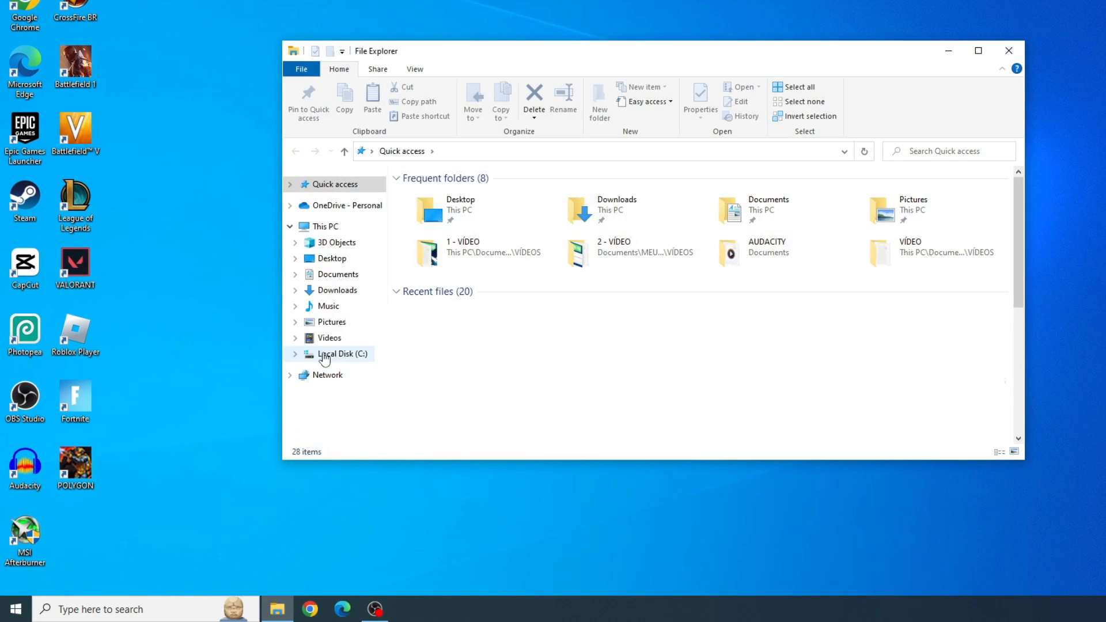
left_click(346, 354)
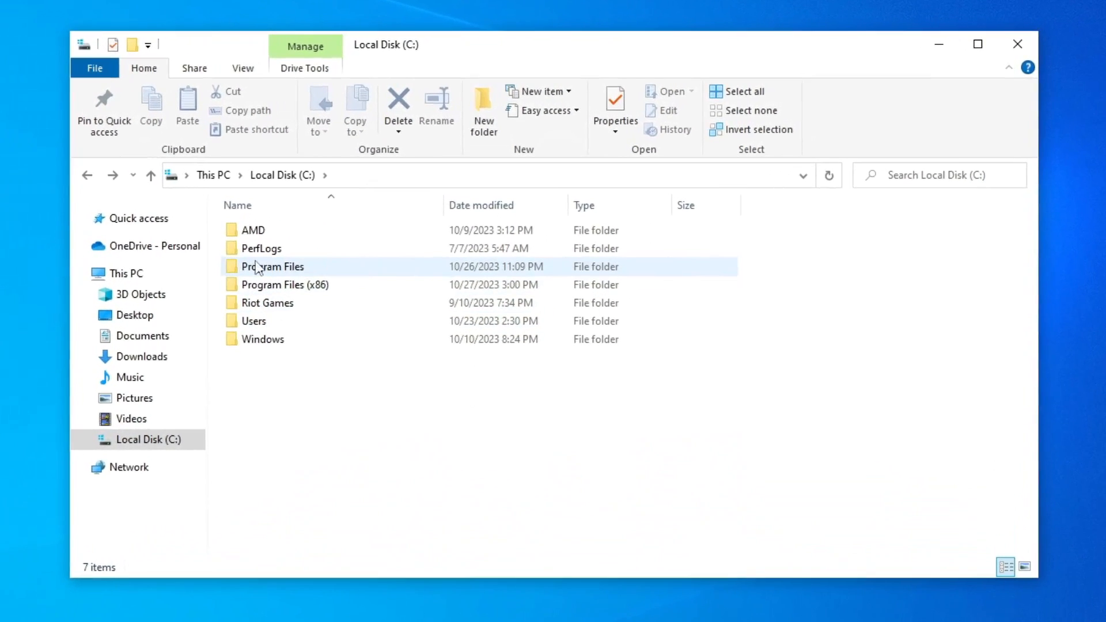
double_click(272, 266)
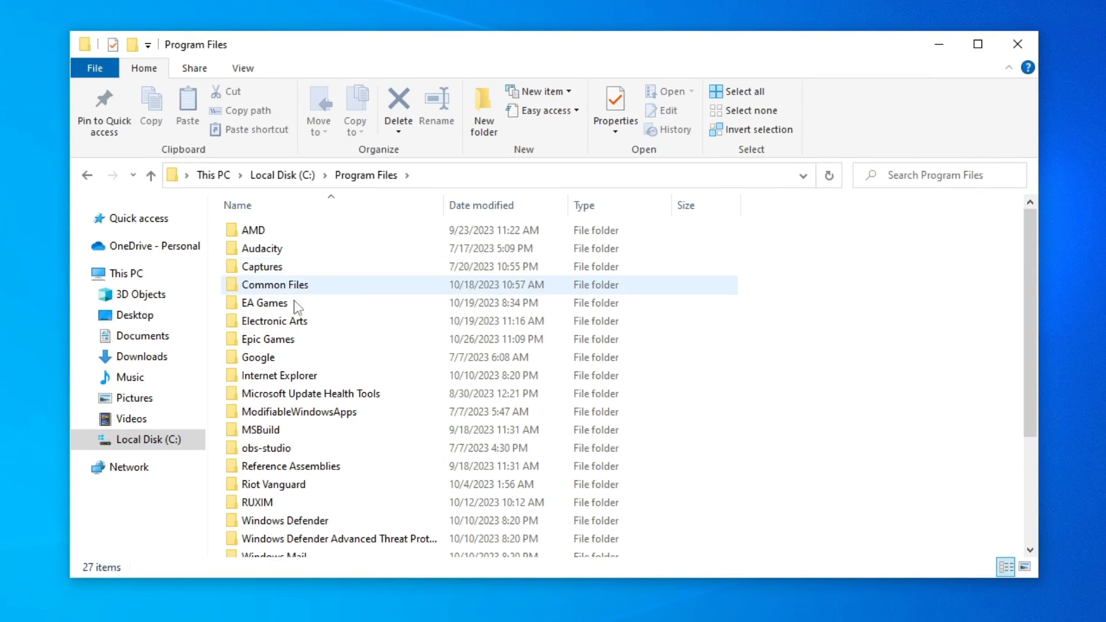
double_click(268, 339)
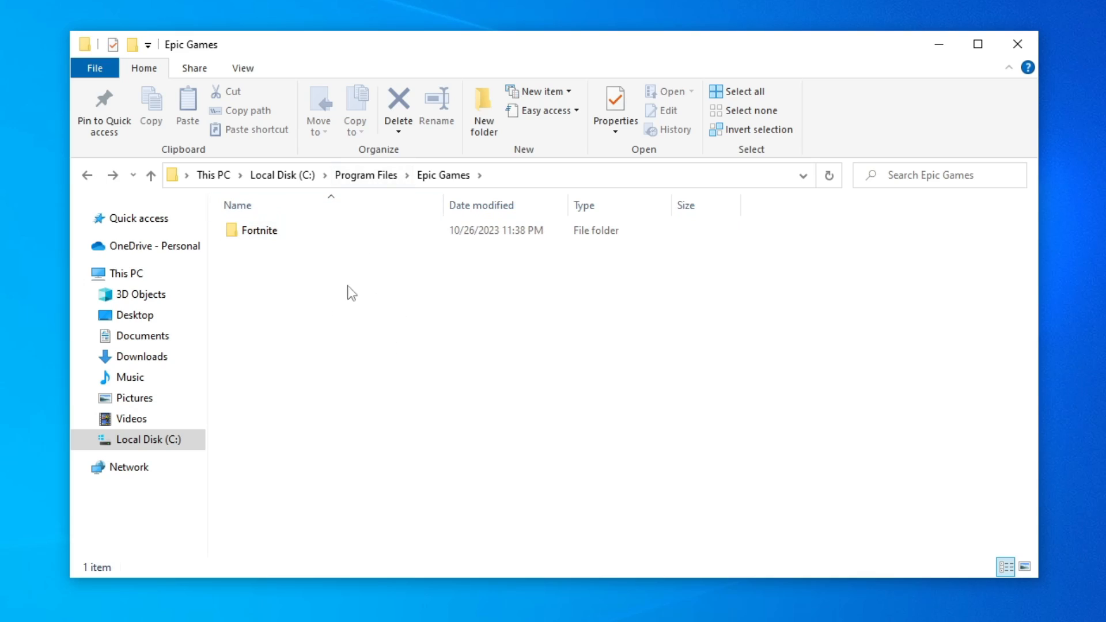
left_click(258, 230)
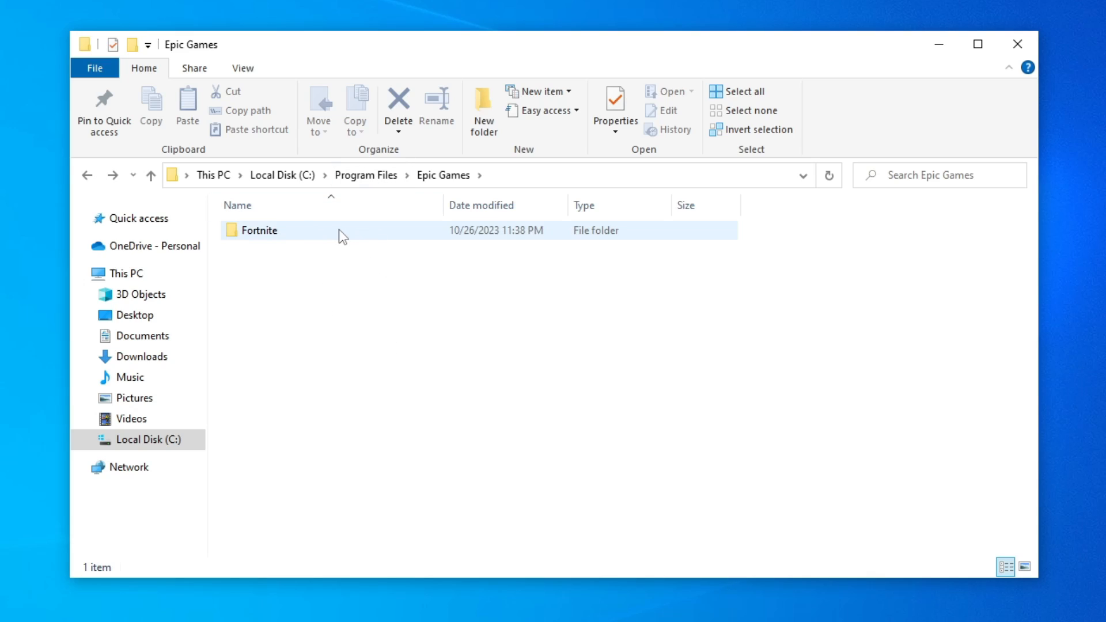
double_click(258, 230)
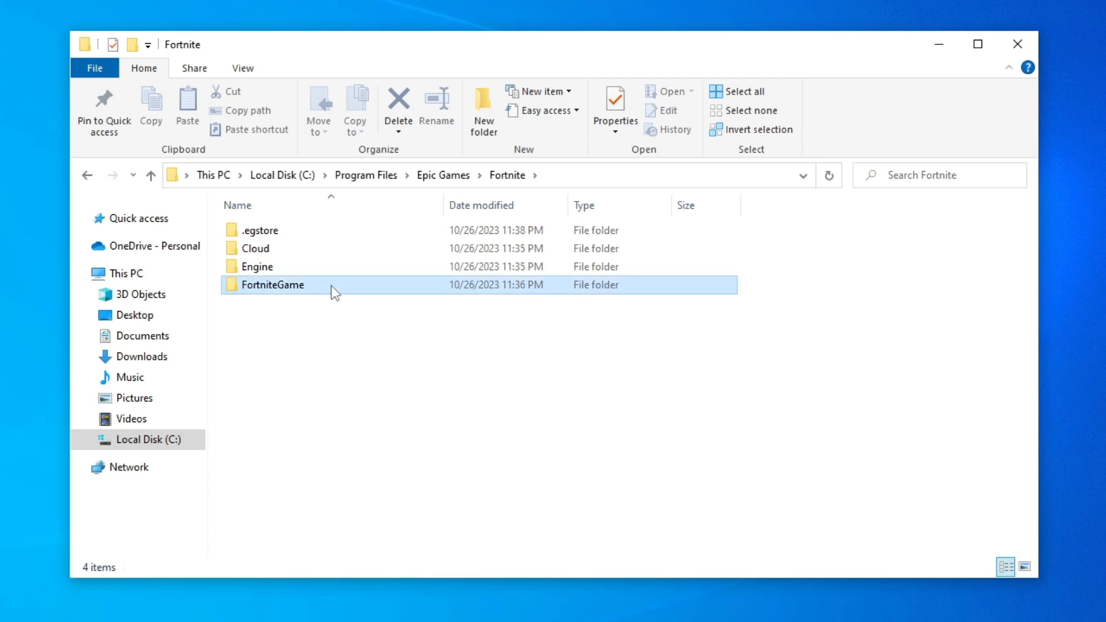
Continue through FortniteGame\Binaries\Win64\EasyAntiCheat and select EasyAntiCheat_EOS_Setup.
double_click(272, 284)
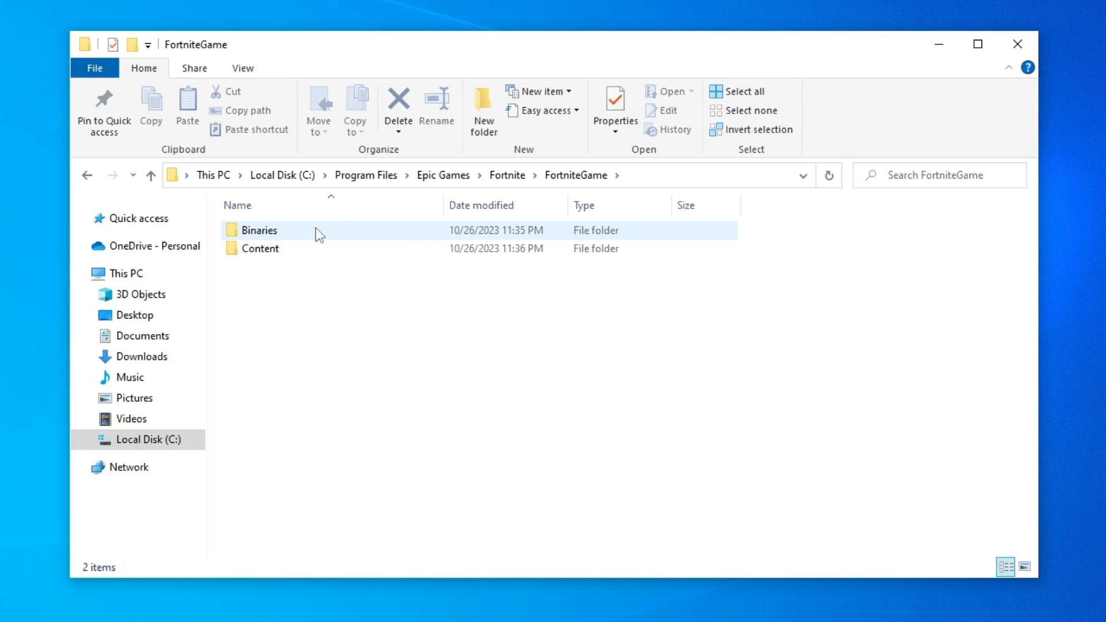
double_click(258, 230)
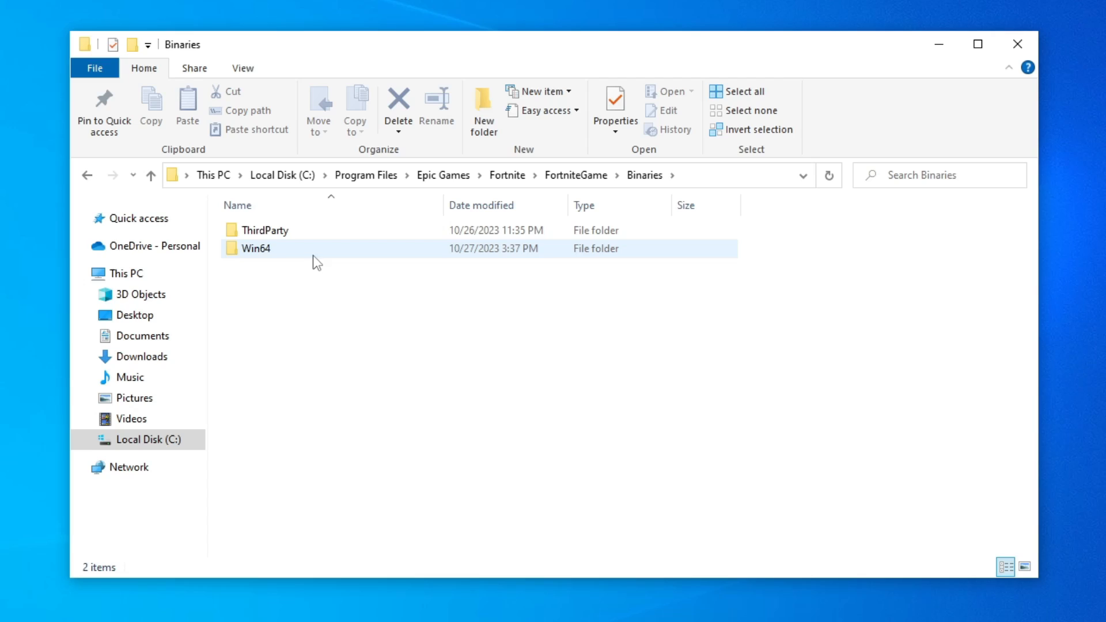
double_click(254, 248)
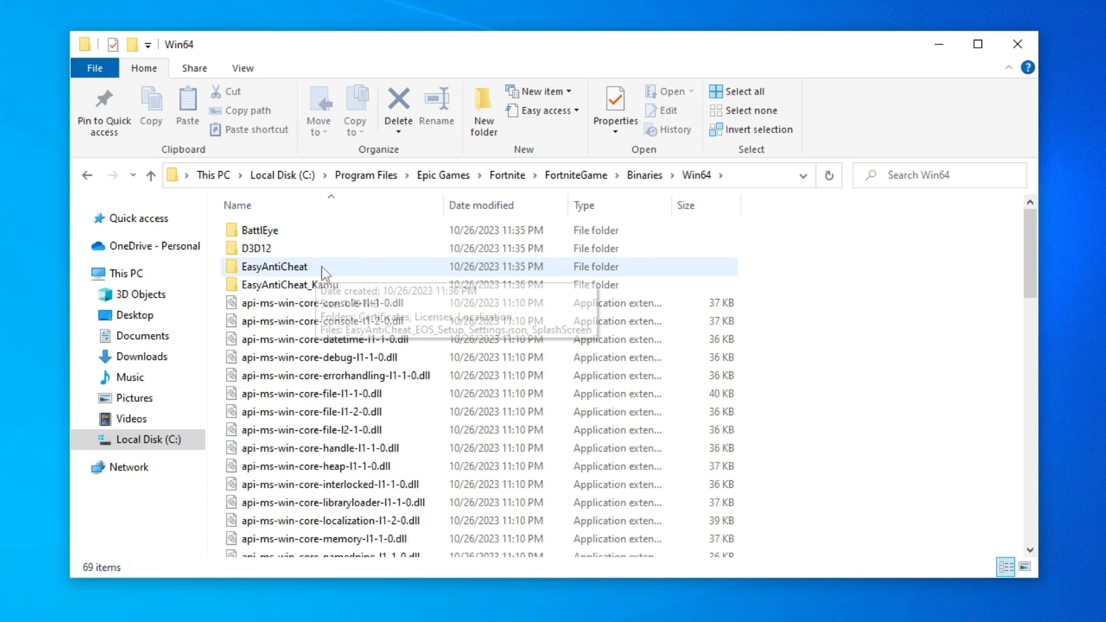
double_click(274, 266)
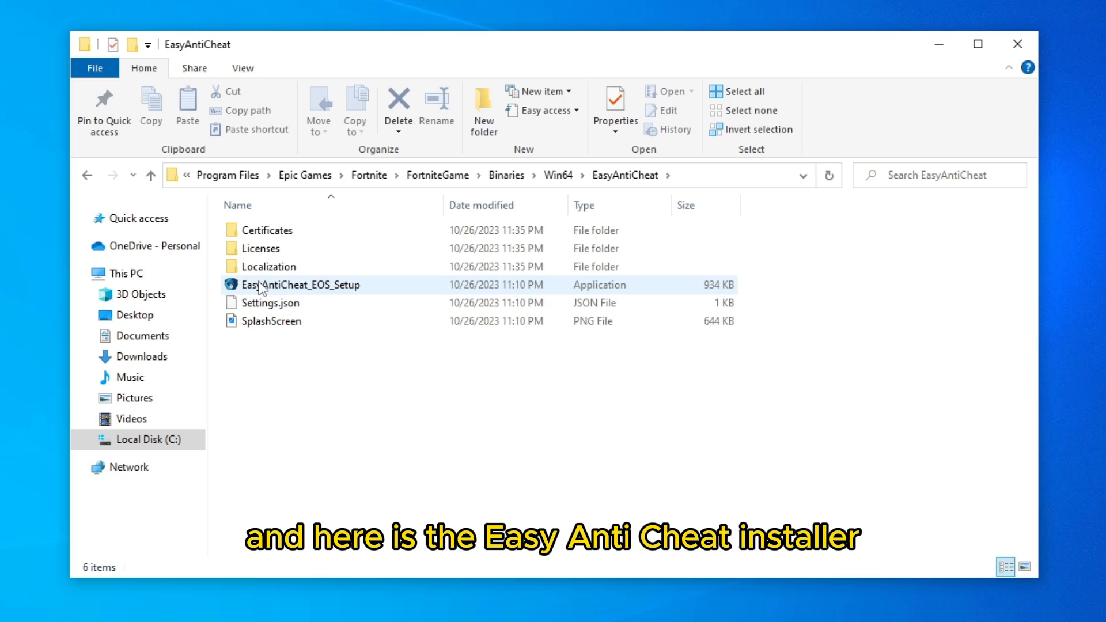
left_click(301, 284)
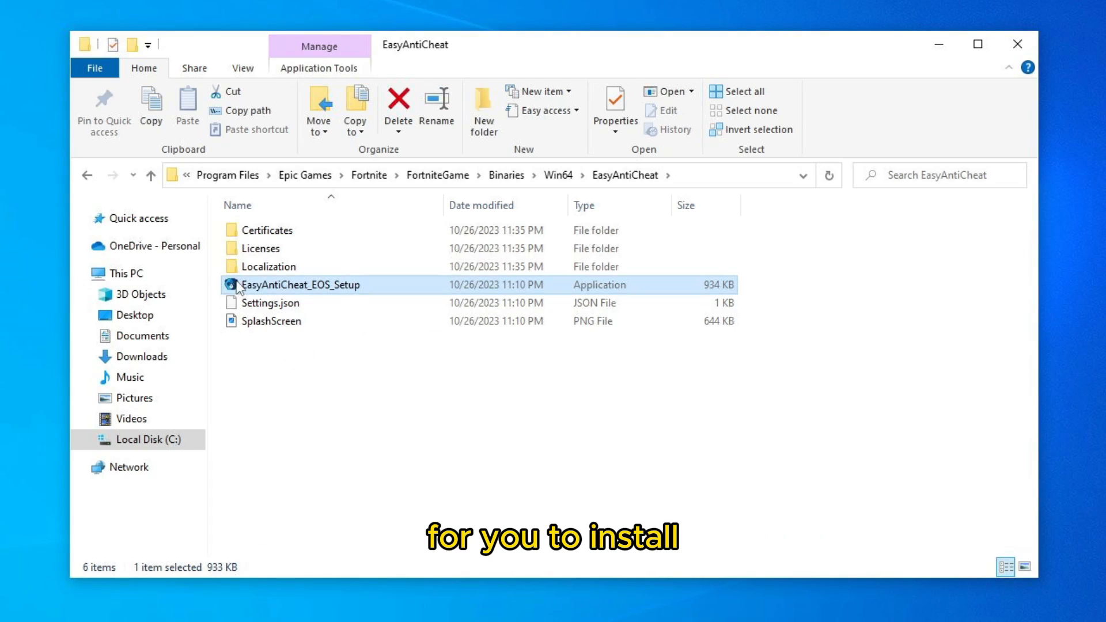